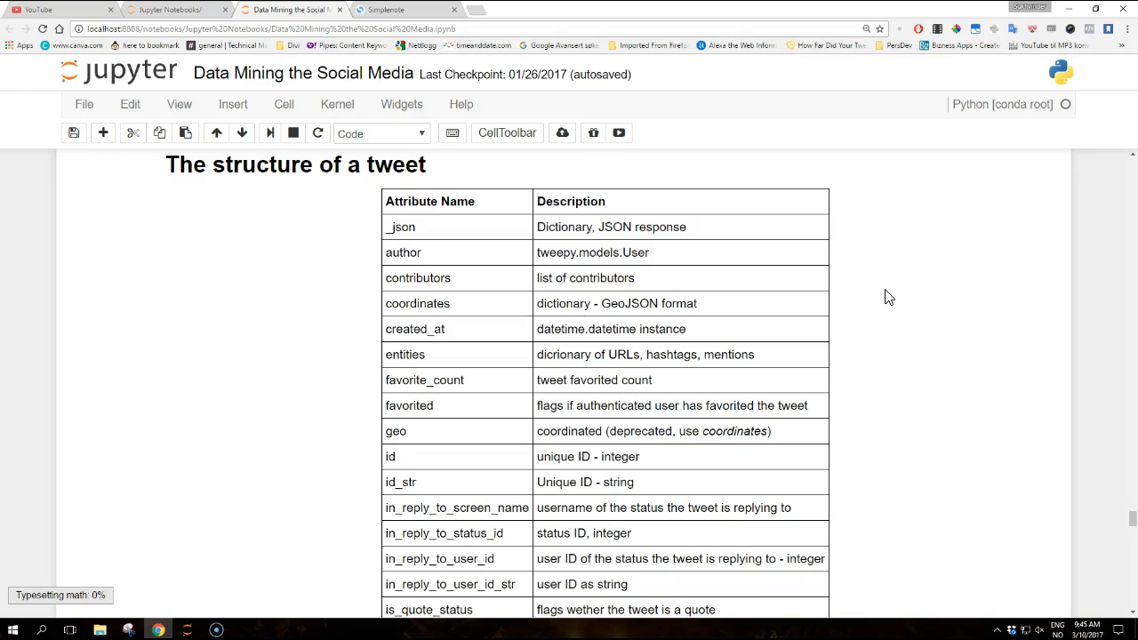
# Step: Scroll down through the sample tweet to the creation date and entities attribute labels
pyautogui.scroll(-3)
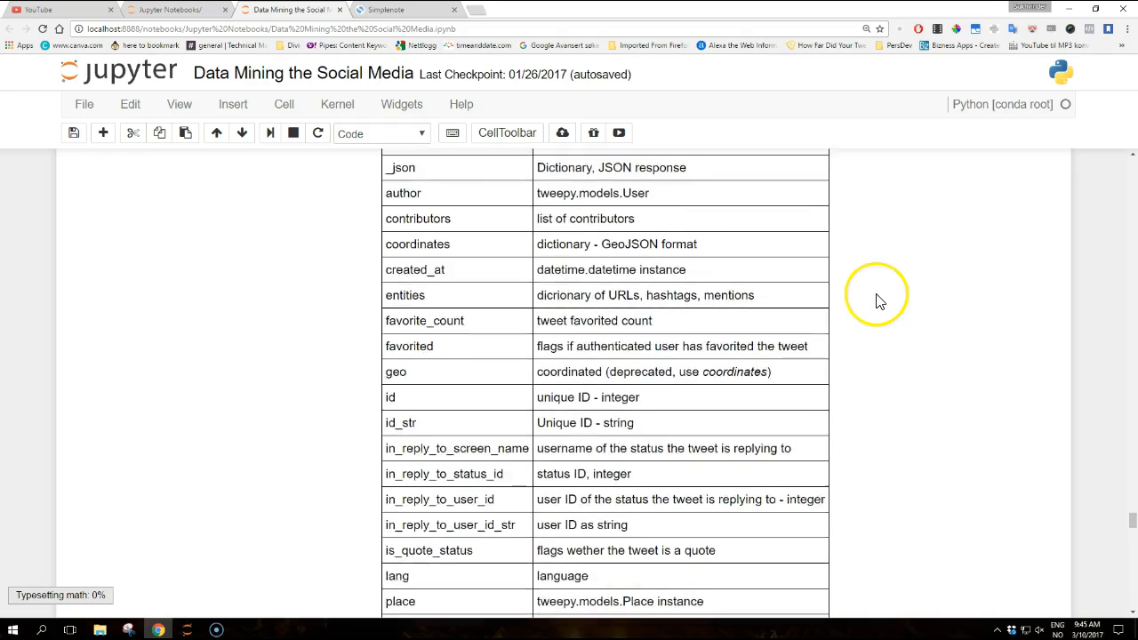
pyautogui.scroll(-3)
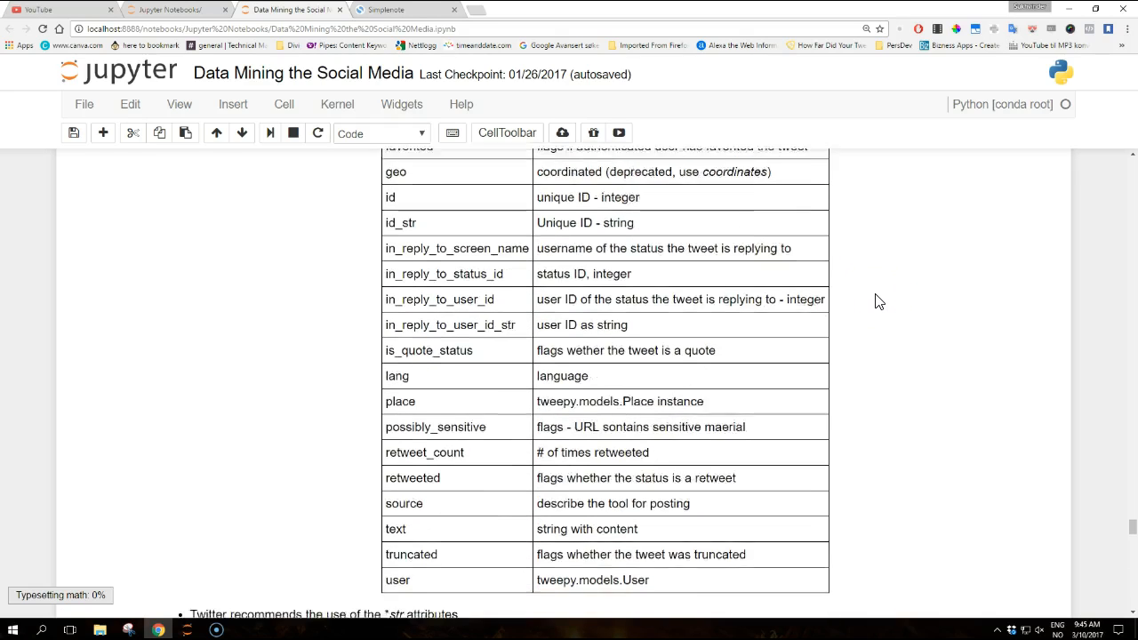
pyautogui.scroll(-3)
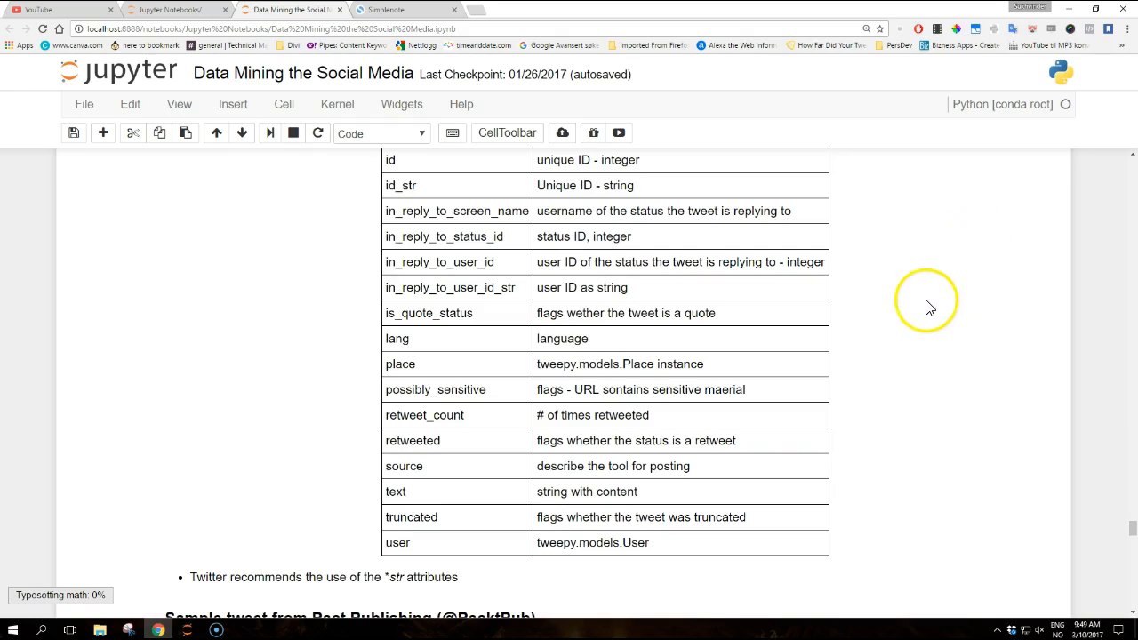
pyautogui.scroll(-3)
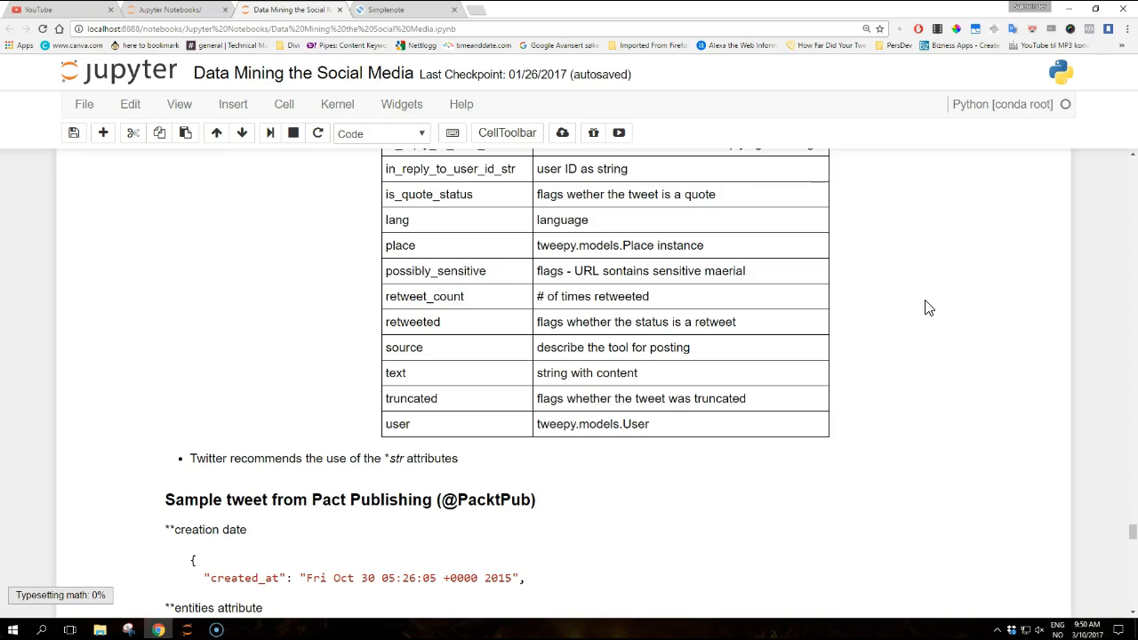
pyautogui.scroll(-3)
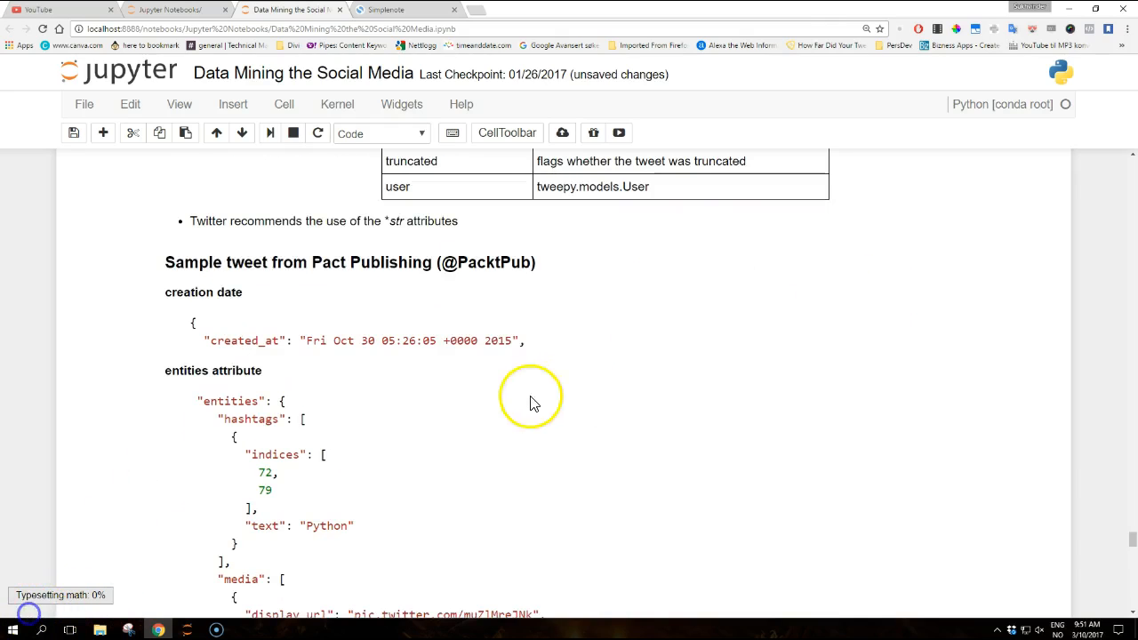
pyautogui.moveTo(448, 373)
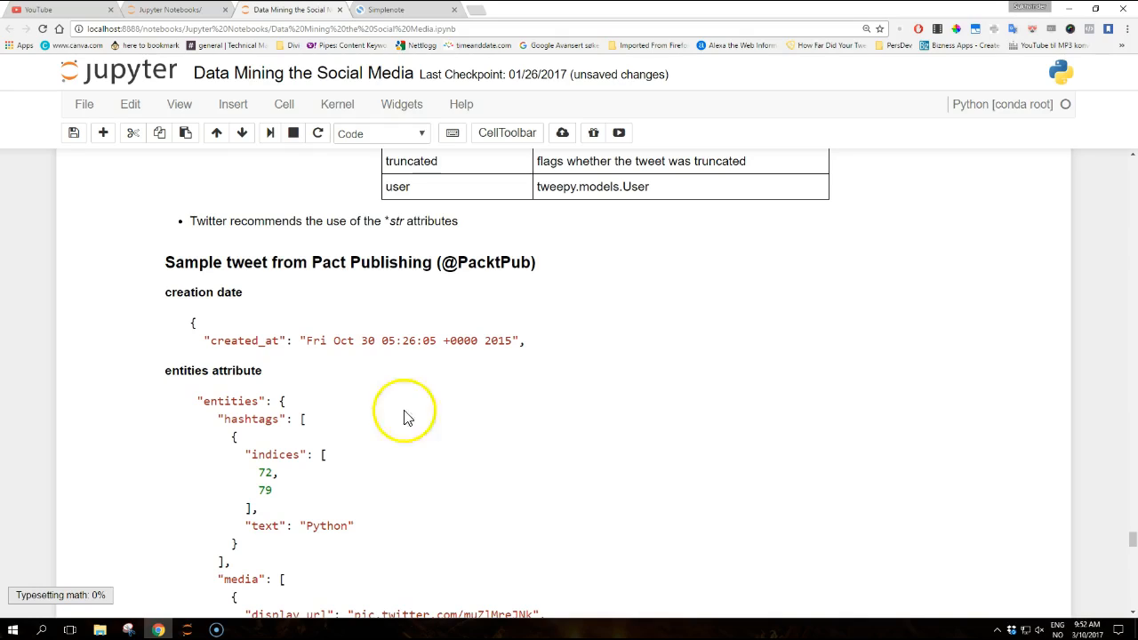
pyautogui.moveTo(273, 402)
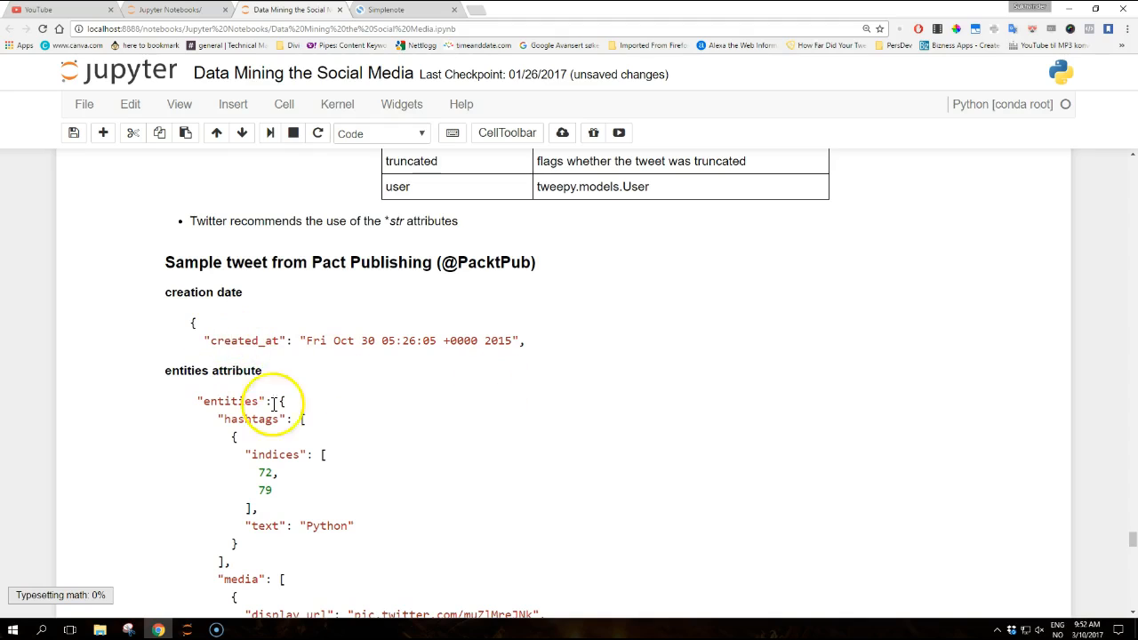
pyautogui.scroll(-3)
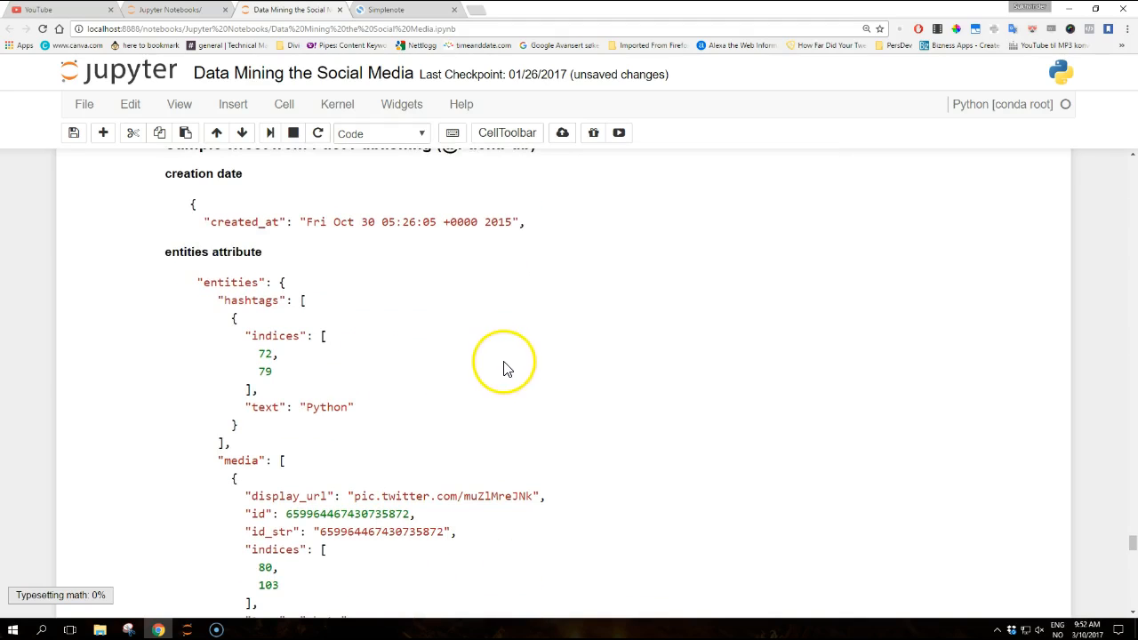
pyautogui.moveTo(507, 368)
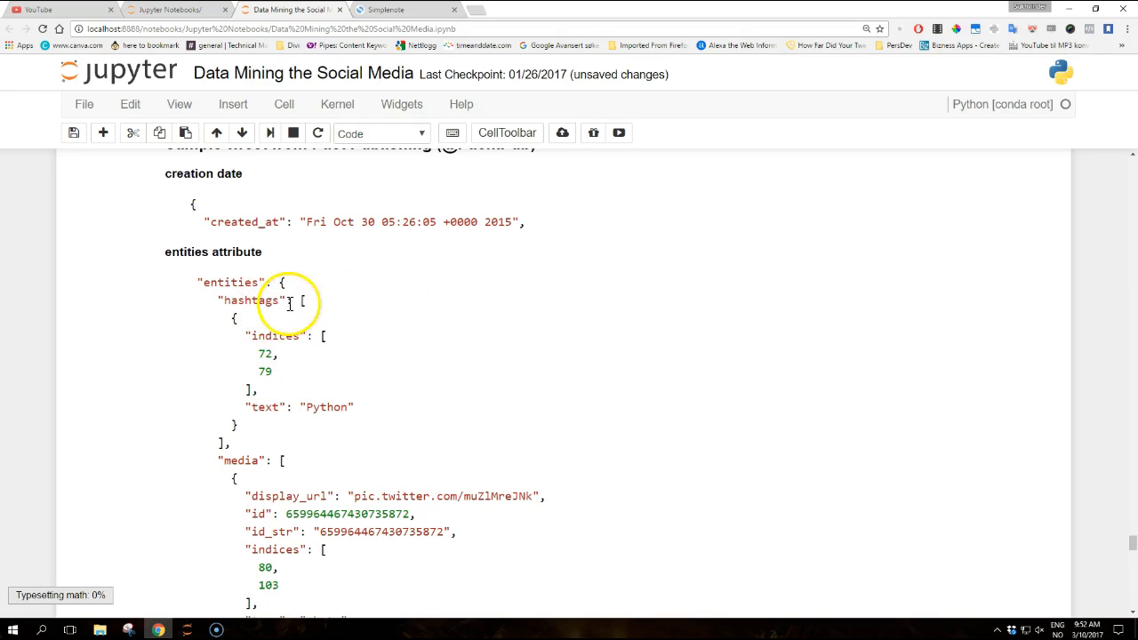
pyautogui.moveTo(294, 298); pyautogui.dragTo(329, 411)
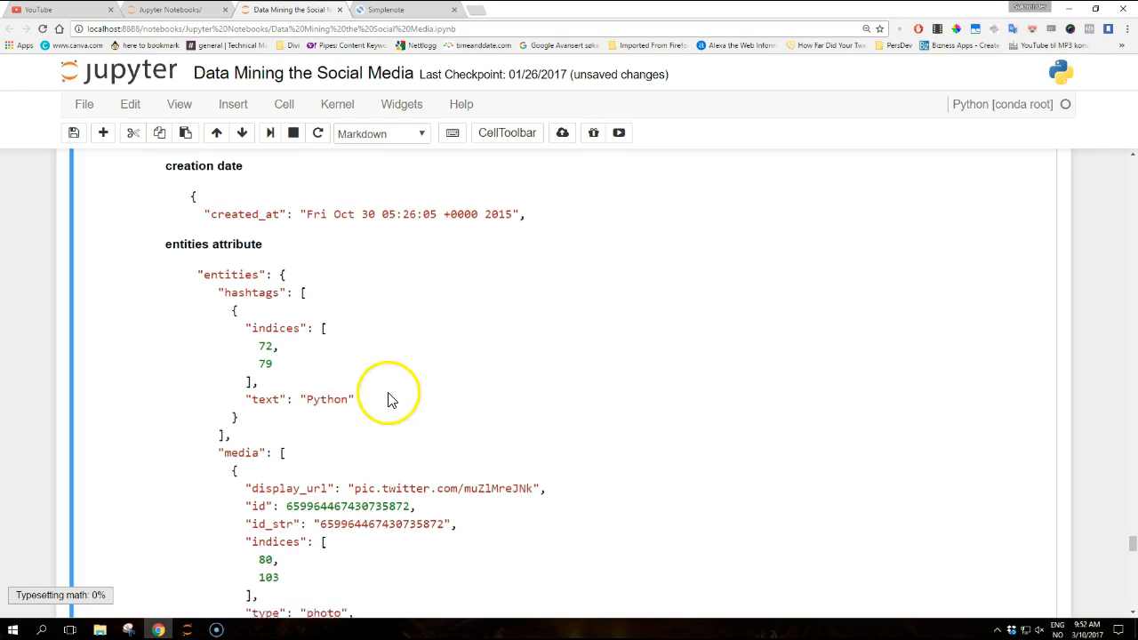
pyautogui.scroll(-3)
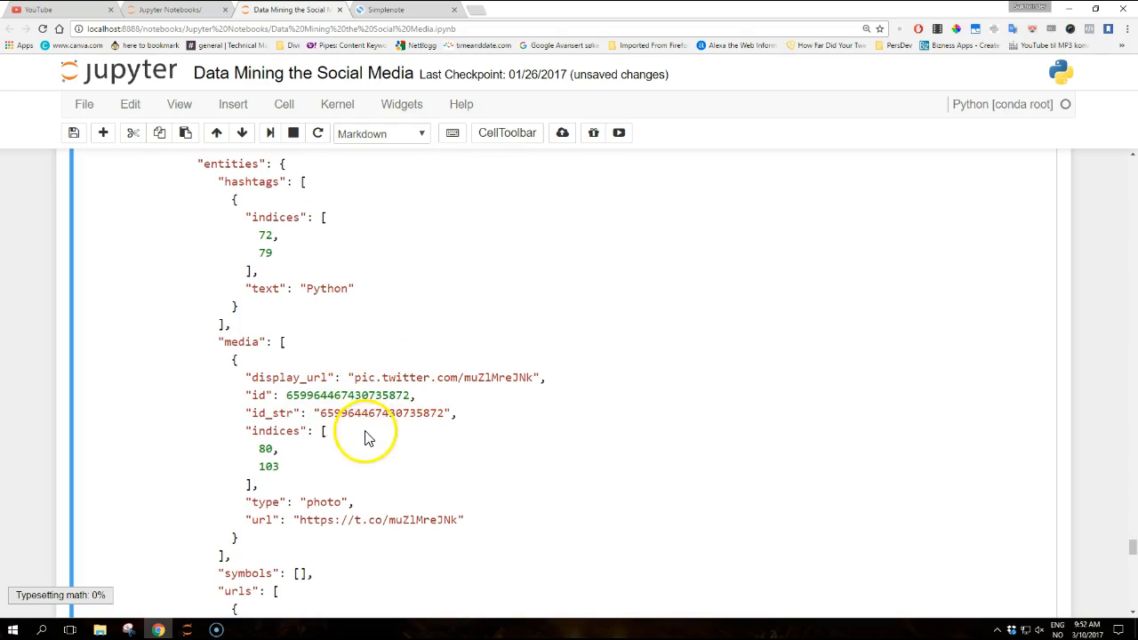
pyautogui.scroll(-3)
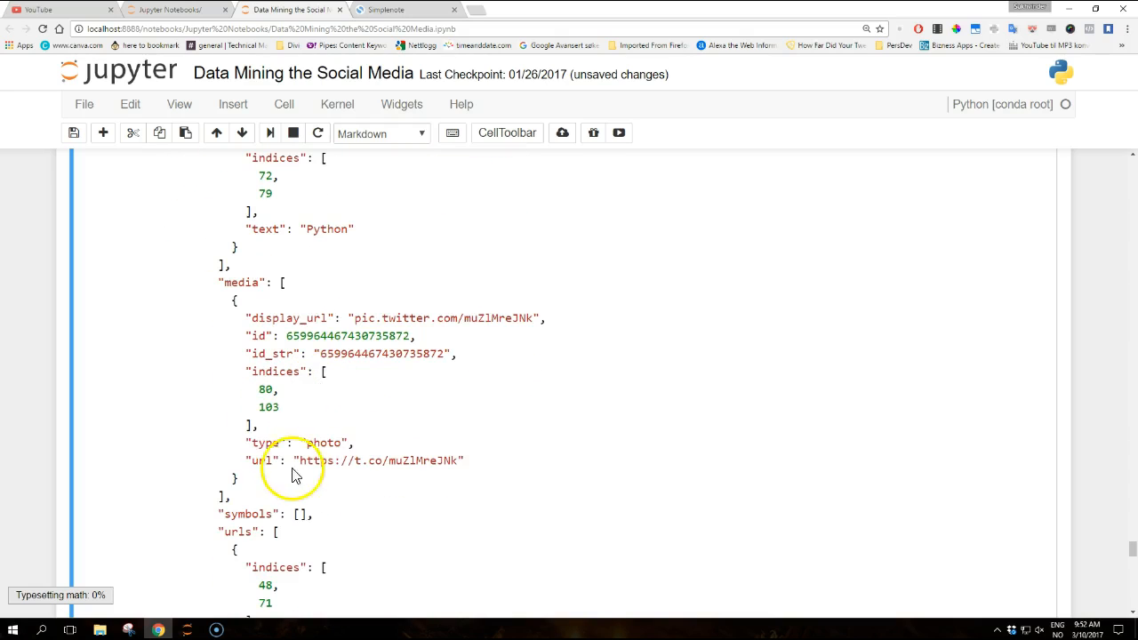
pyautogui.moveTo(331, 438)
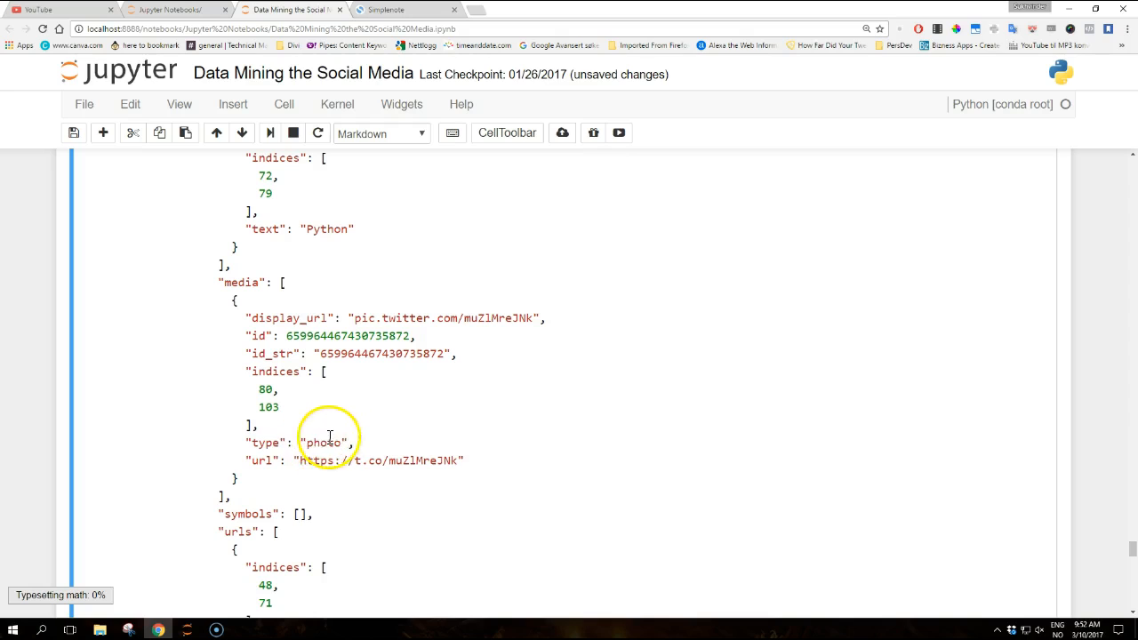
pyautogui.moveTo(405, 374)
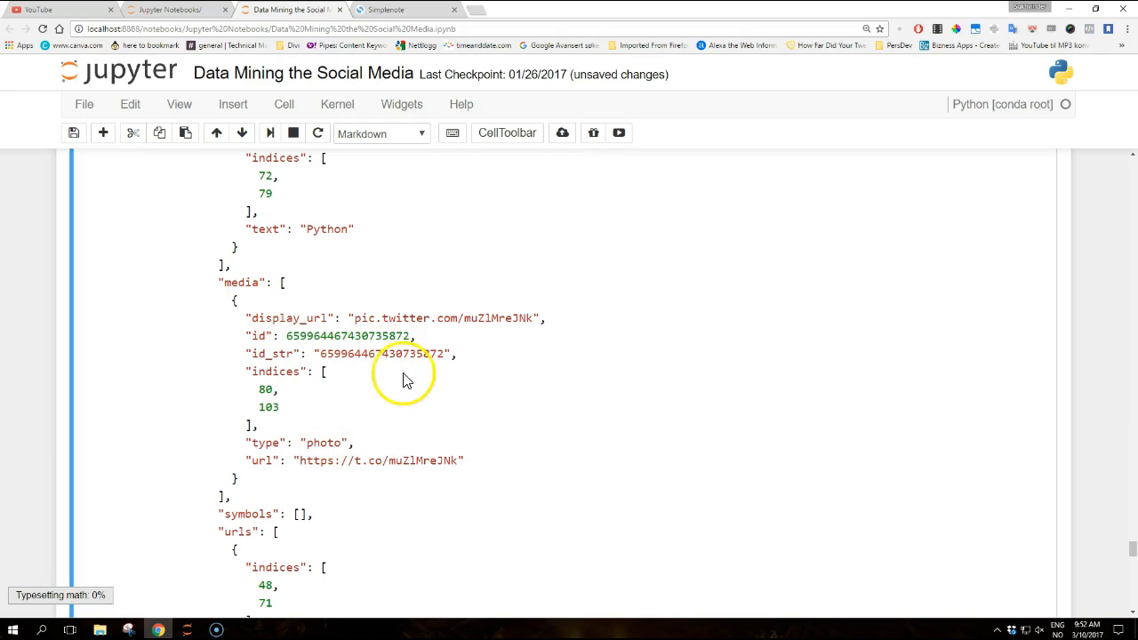
pyautogui.scroll(-3)
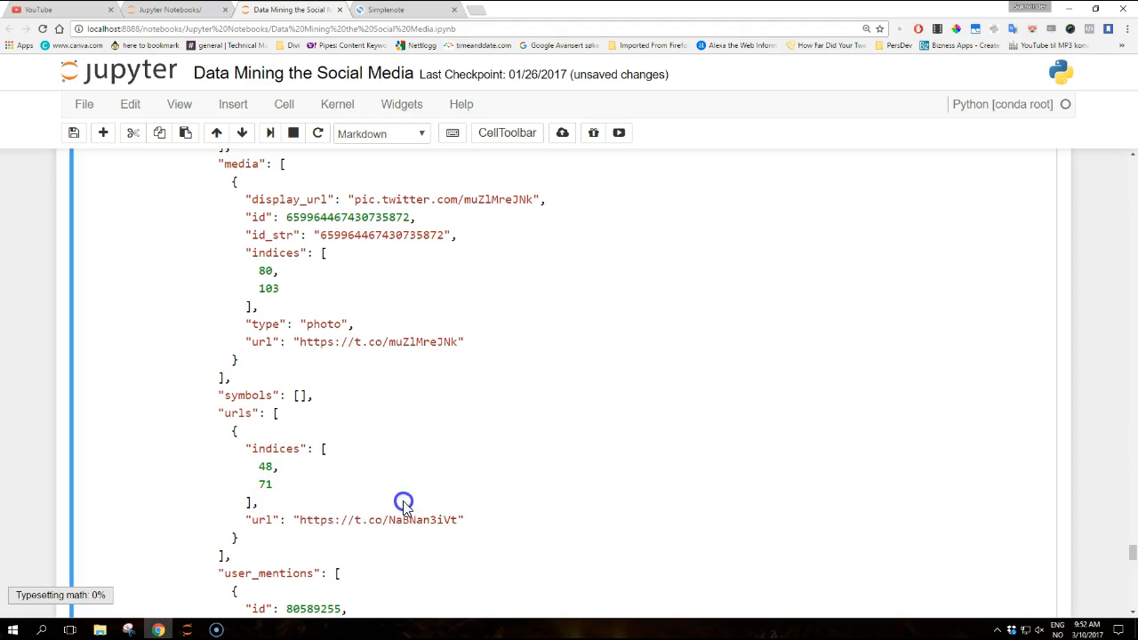
pyautogui.scroll(-3)
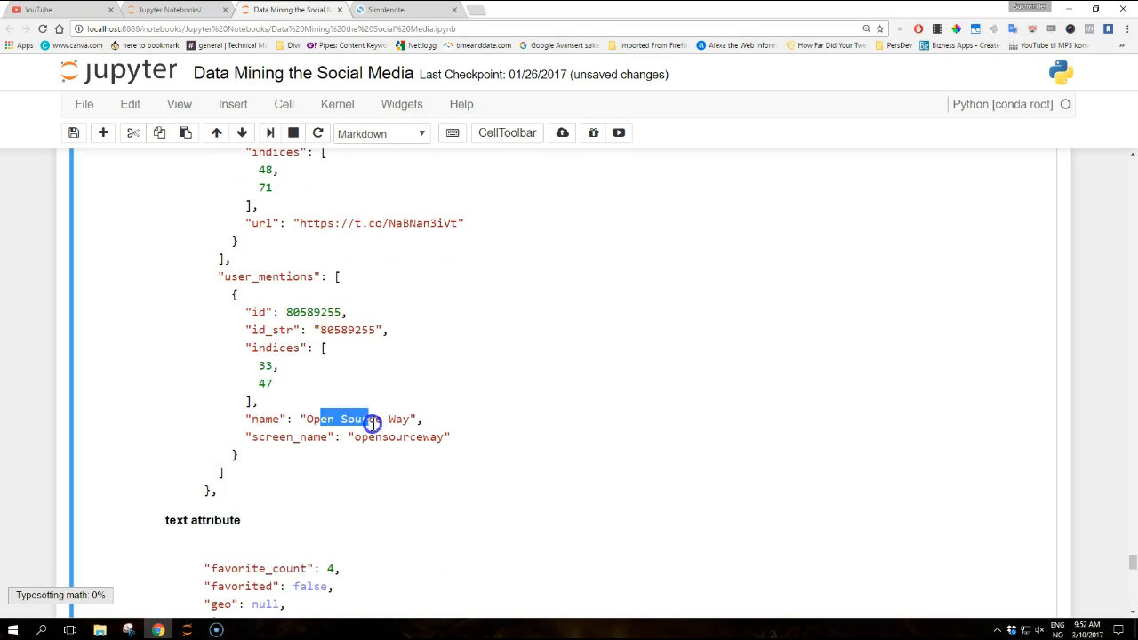
pyautogui.doubleClick(369, 437)
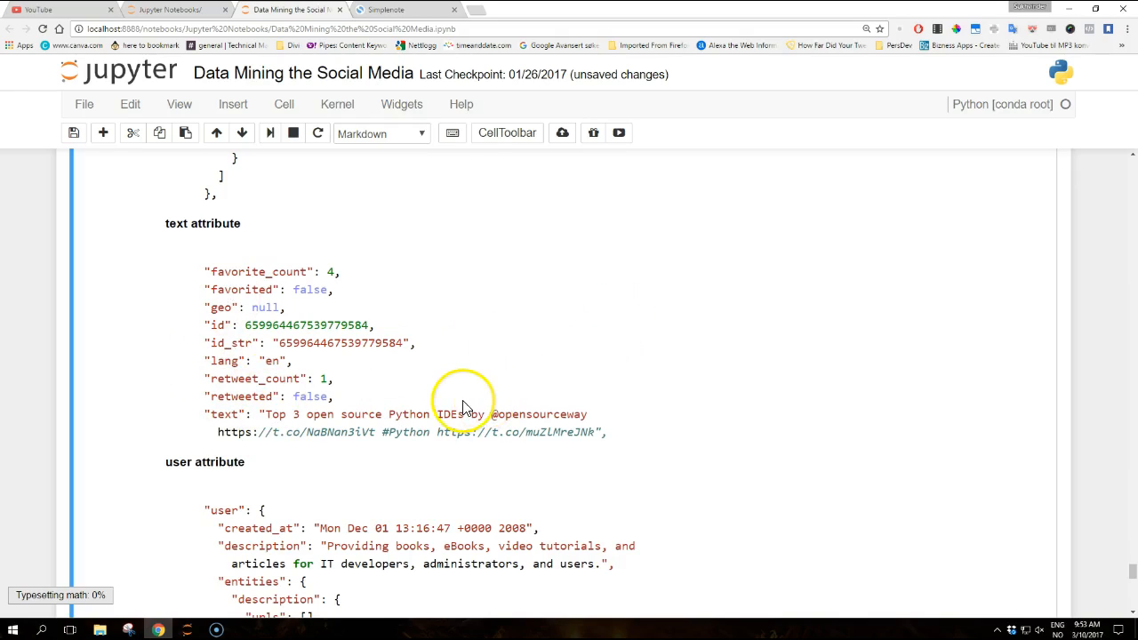
pyautogui.moveTo(451, 415)
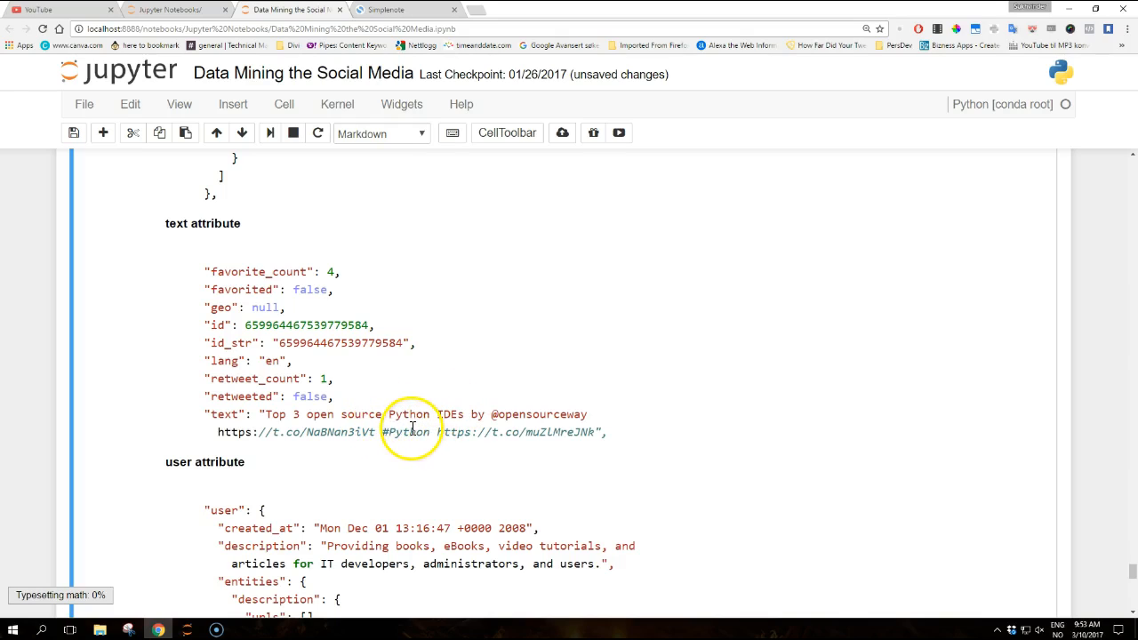
pyautogui.moveTo(276, 432)
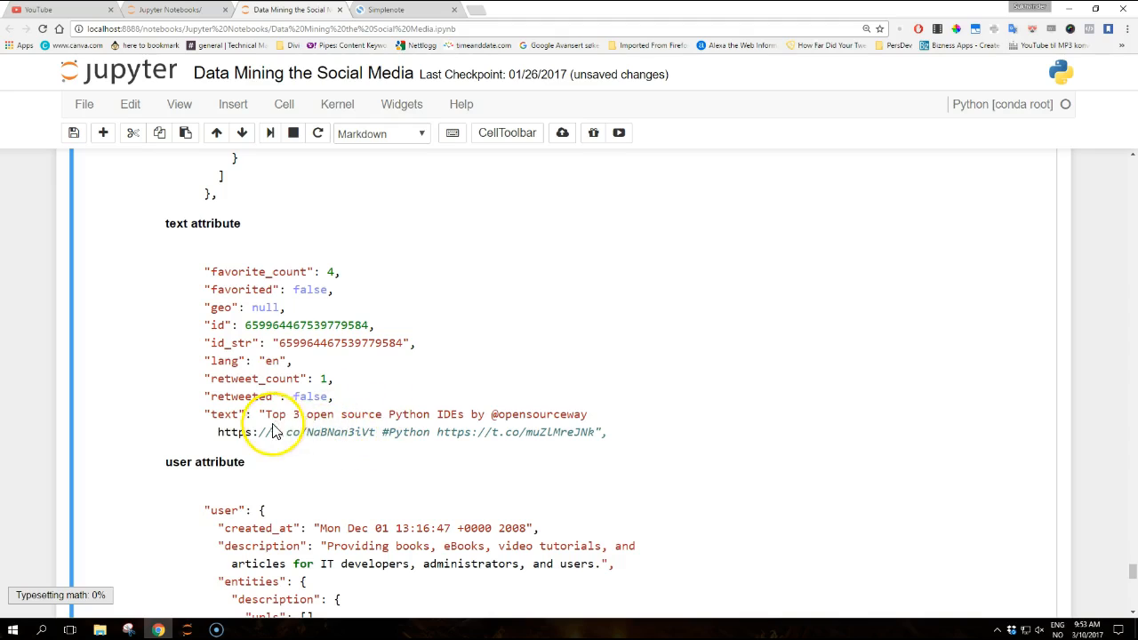
pyautogui.moveTo(658, 413)
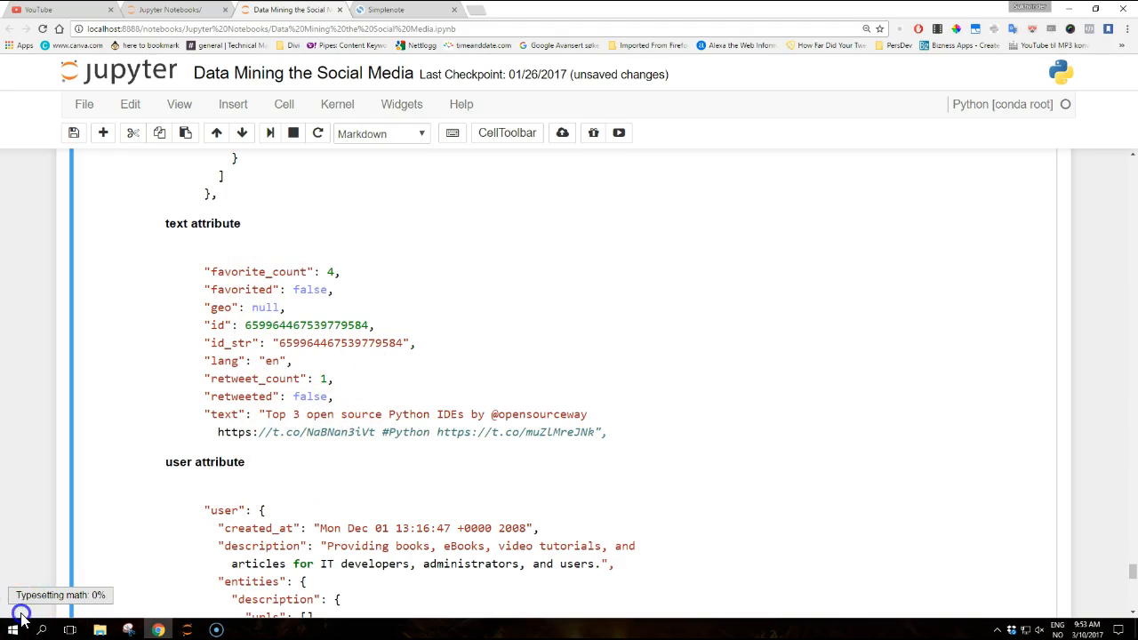
# Step: Scroll to the user attribute JSON showing created_at, description and the PacktPub.com URL entities
pyautogui.scroll(-3)
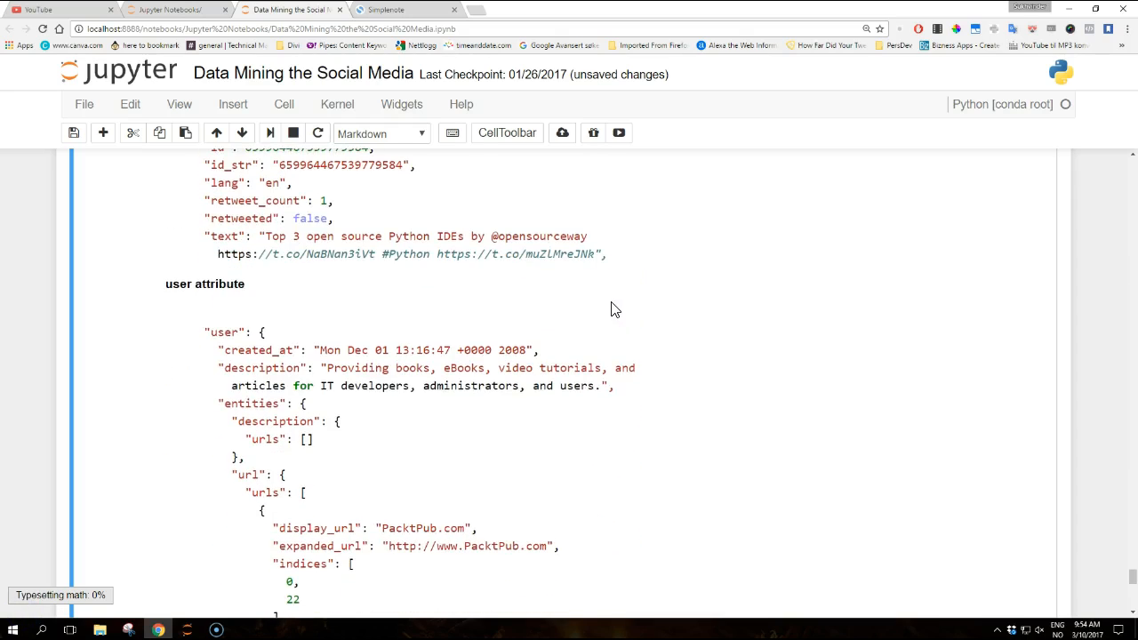
pyautogui.scroll(-3)
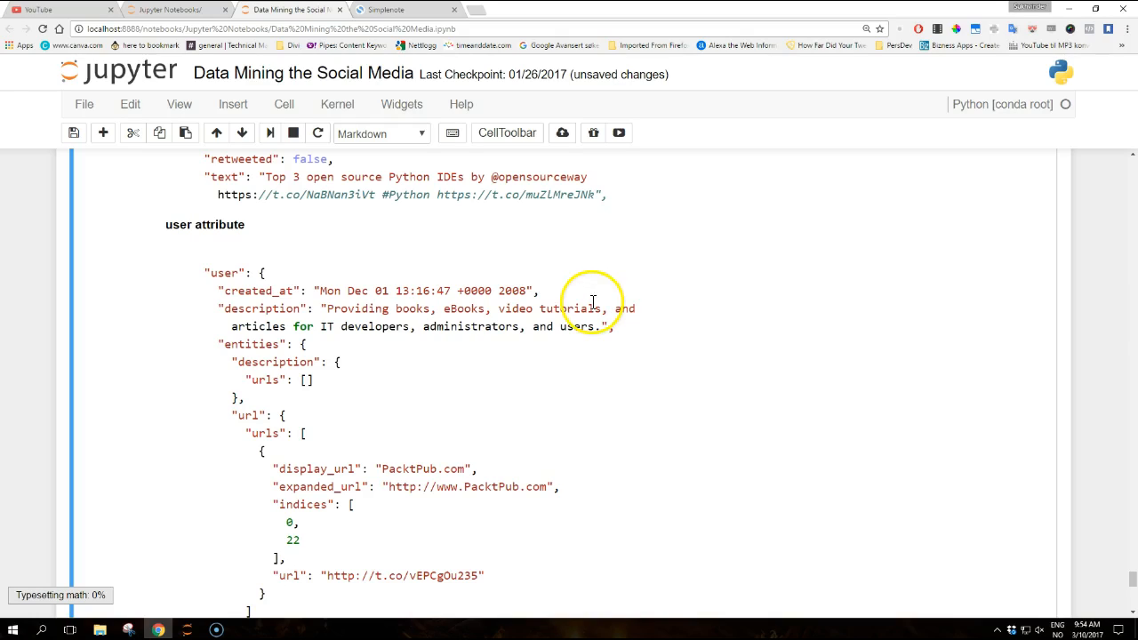
pyautogui.scroll(-3)
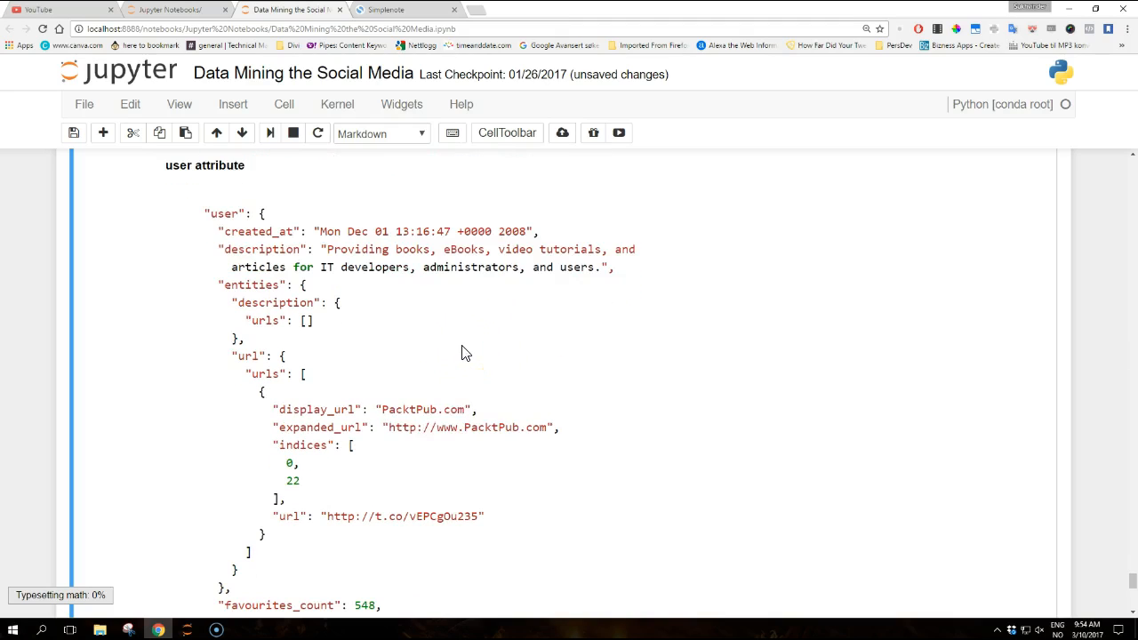
pyautogui.scroll(-3)
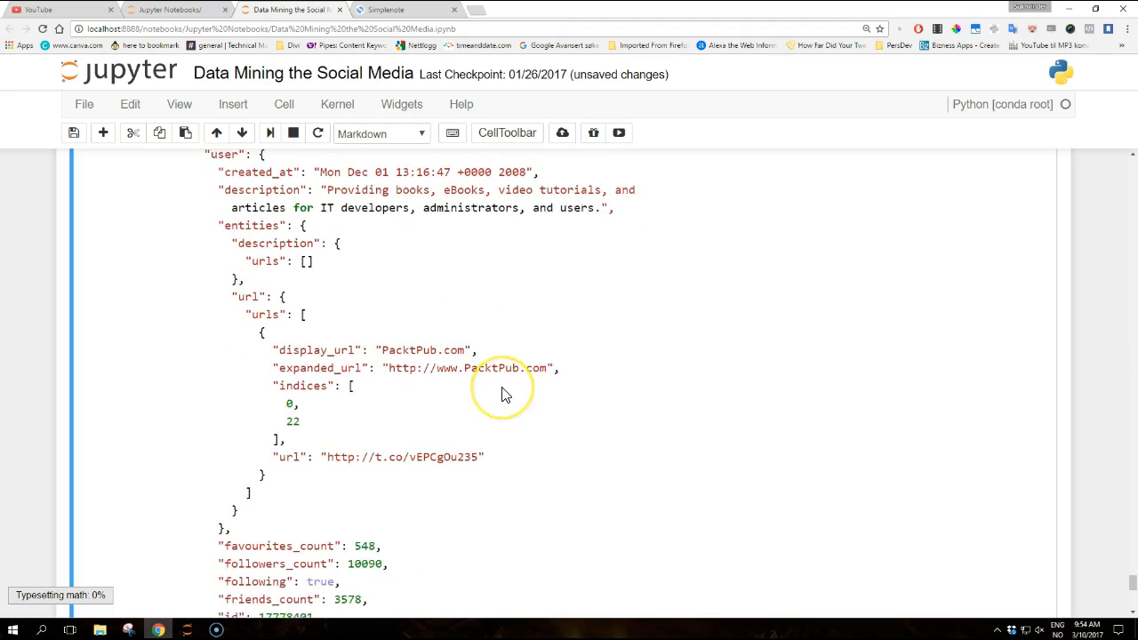
pyautogui.scroll(-3)
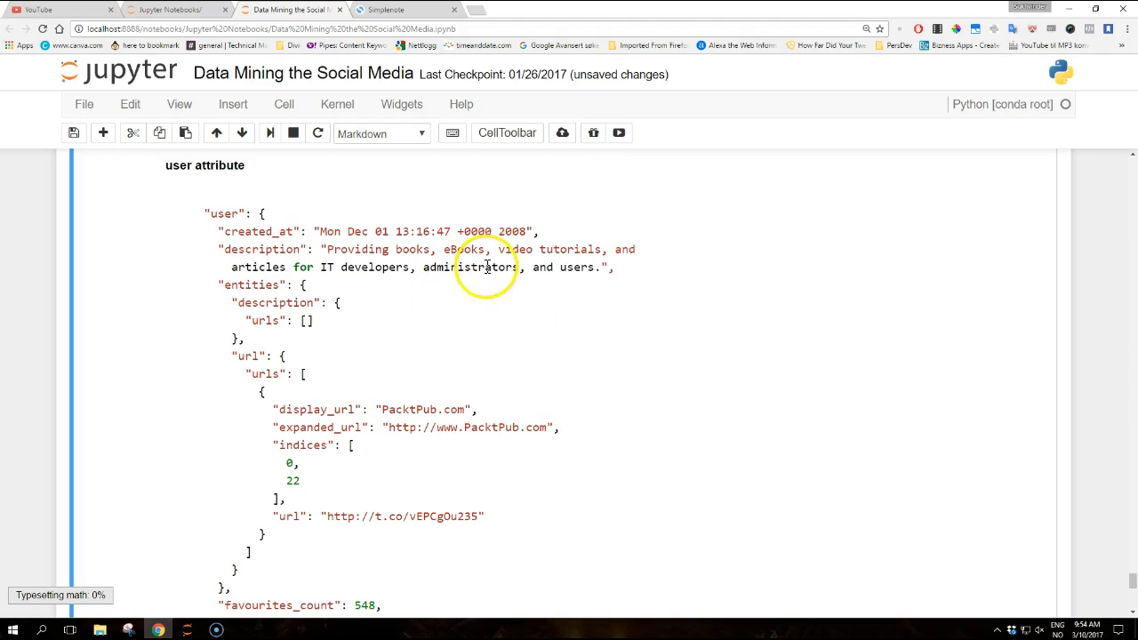
pyautogui.scroll(-3)
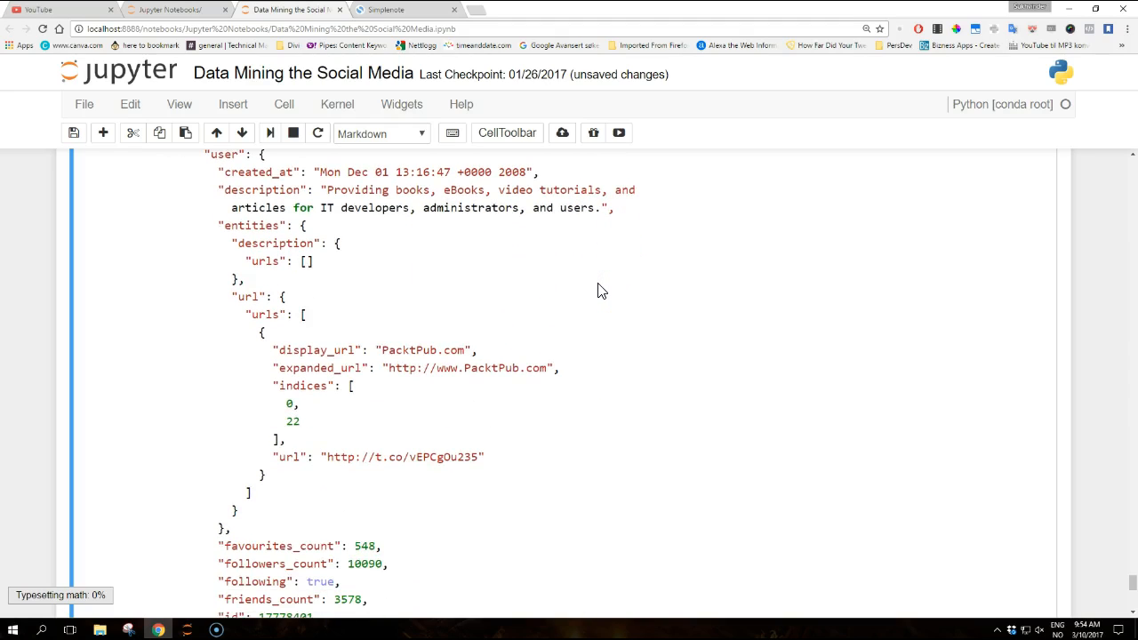
pyautogui.moveTo(544, 317)
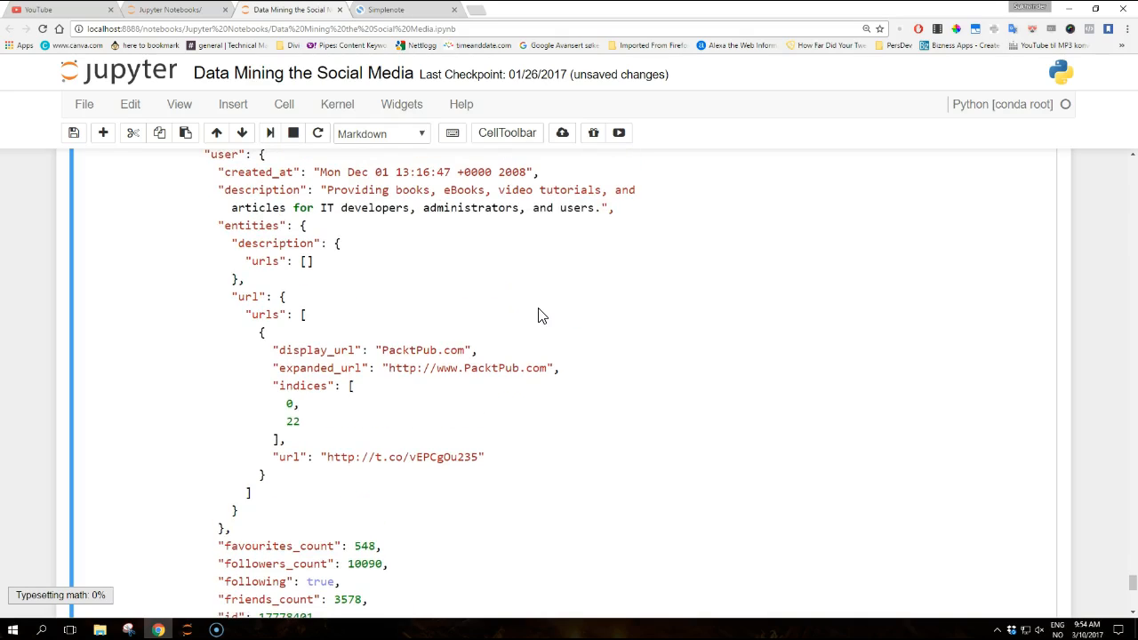
# Step: Scroll past the remaining user fields to the entity notes and 'Working with denormalized data' heading
pyautogui.scroll(-3)
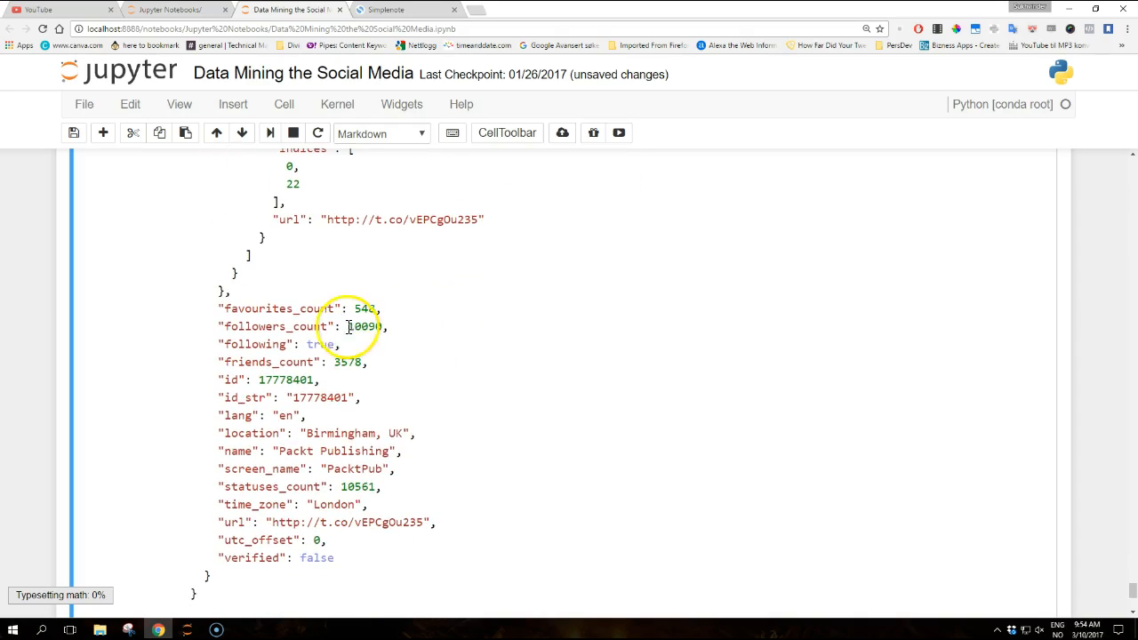
pyautogui.moveTo(256, 365)
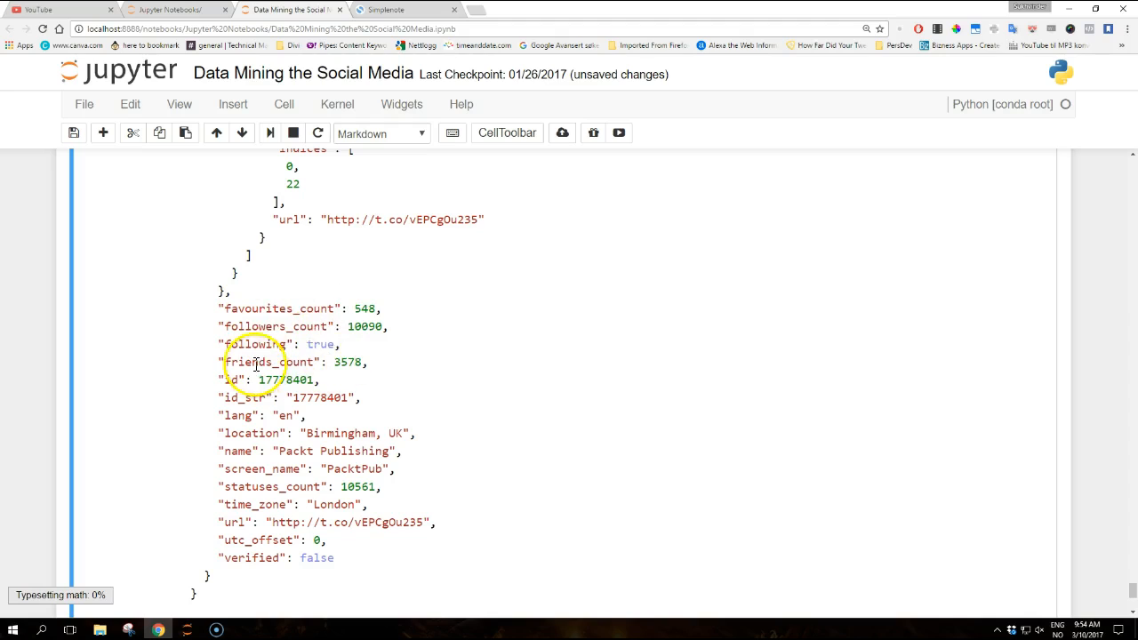
pyautogui.moveTo(477, 338)
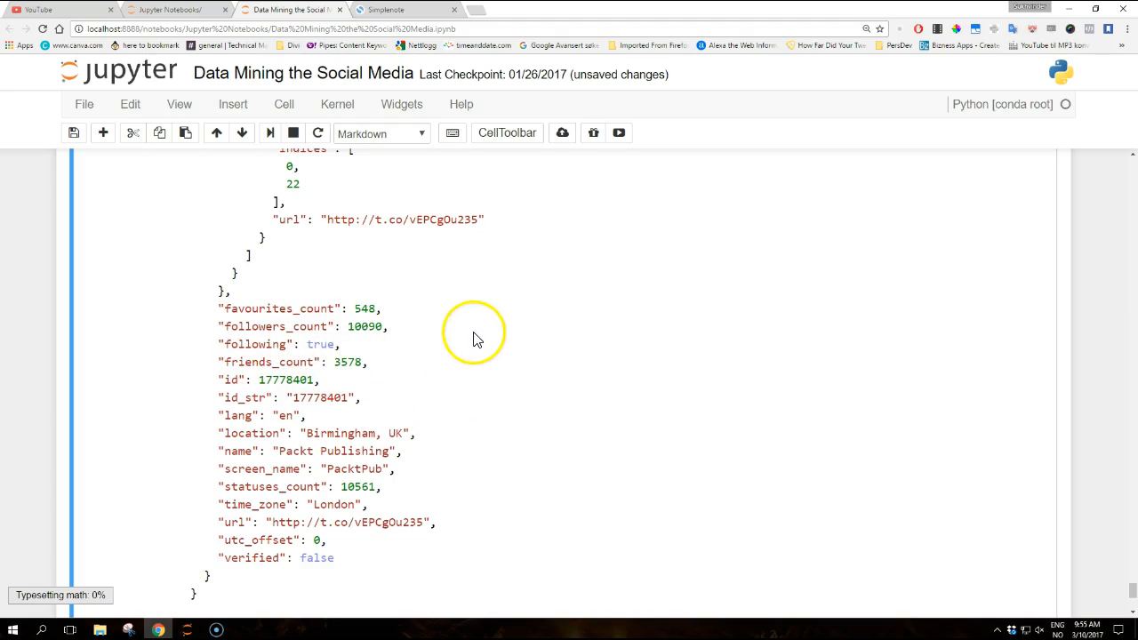
pyautogui.scroll(-3)
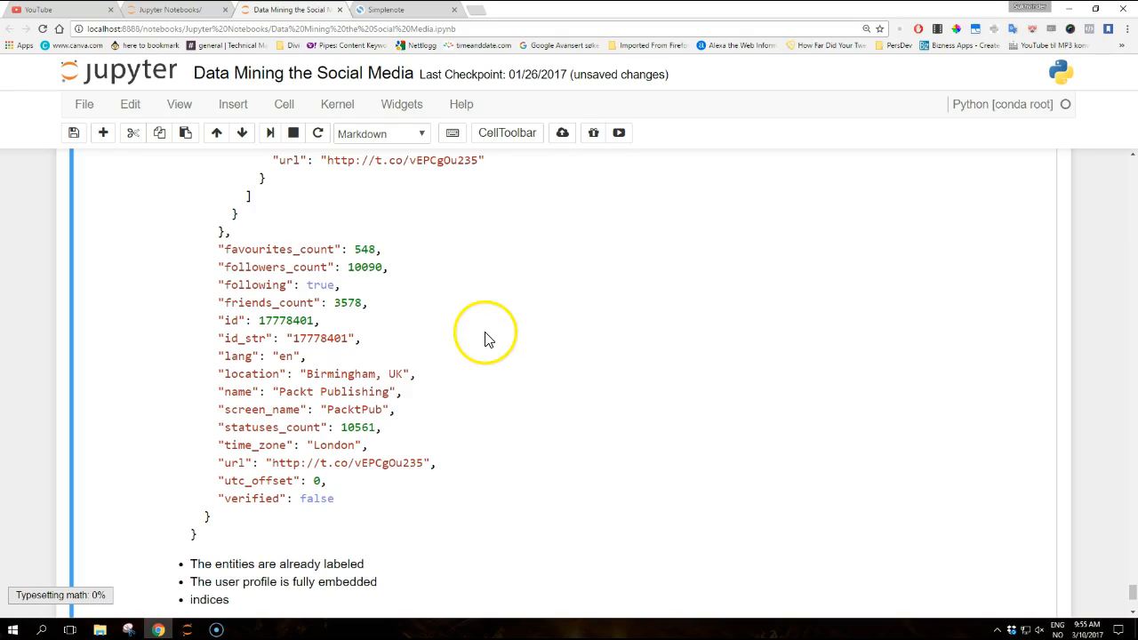
pyautogui.scroll(-3)
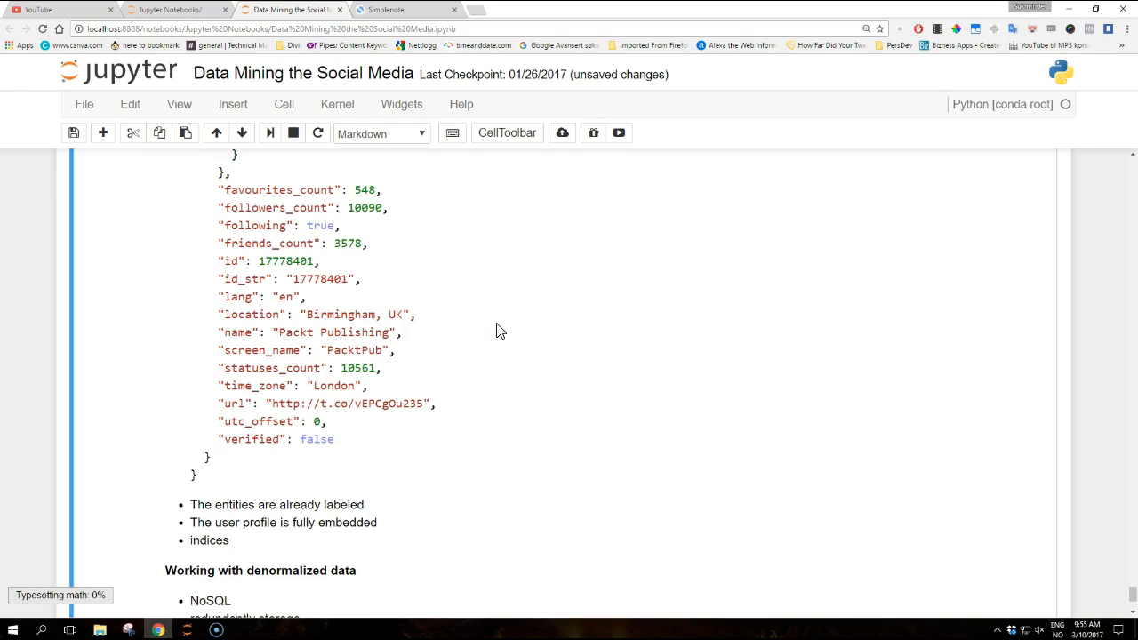
# Step: Review the user fields briefly, then reach the denormalized data notes and final empty cell
pyautogui.scroll(-3)
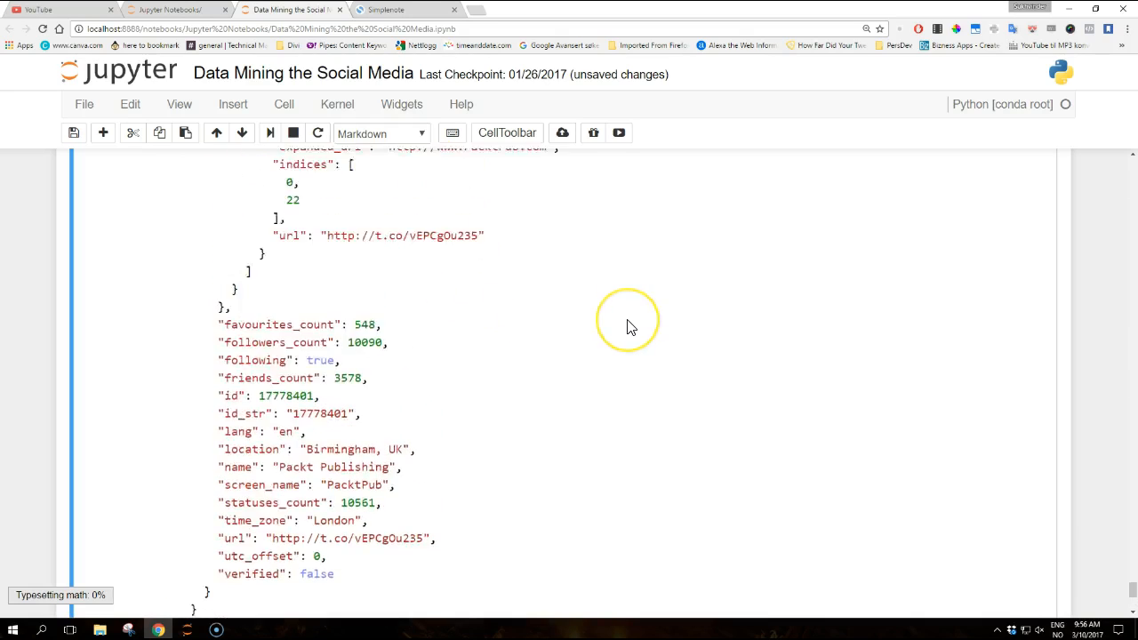
pyautogui.scroll(3)
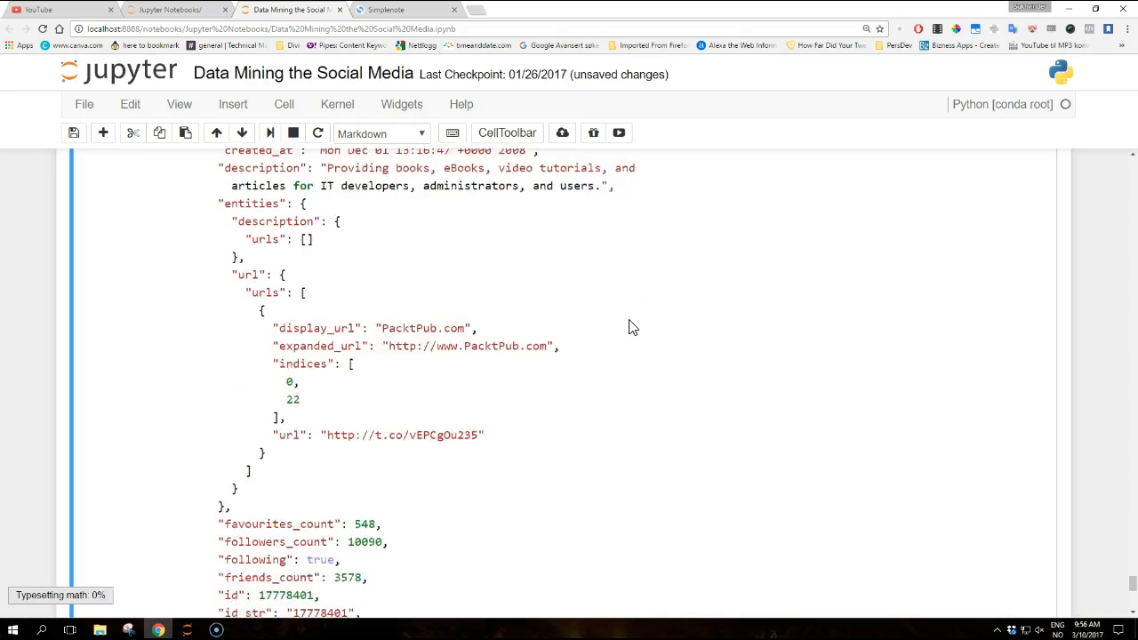
pyautogui.scroll(-3)
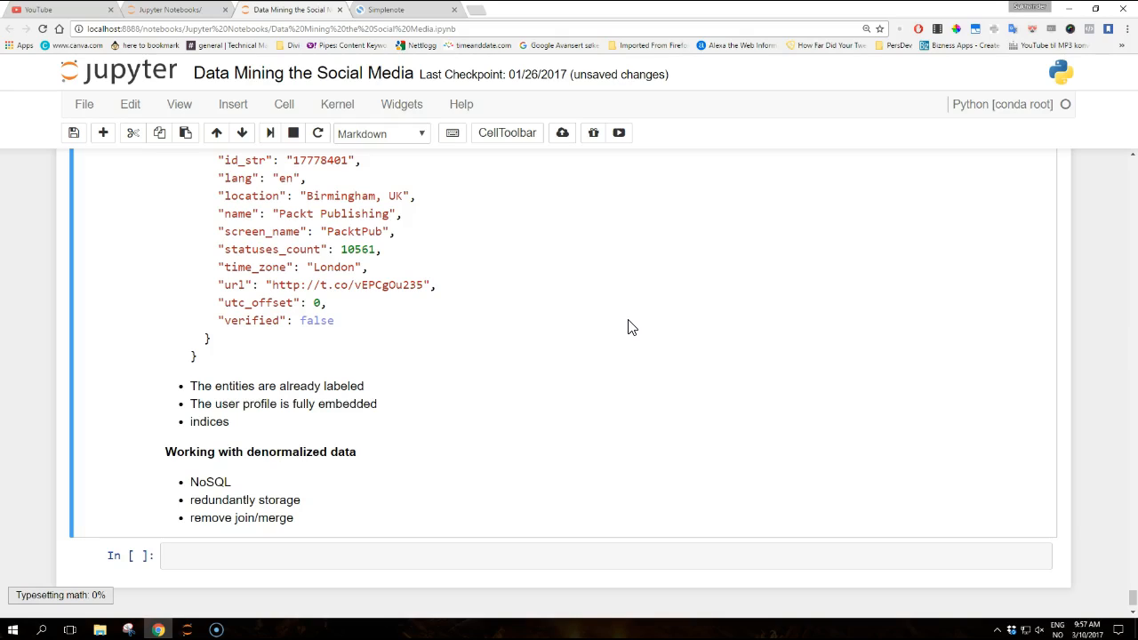
pyautogui.scroll(-3)
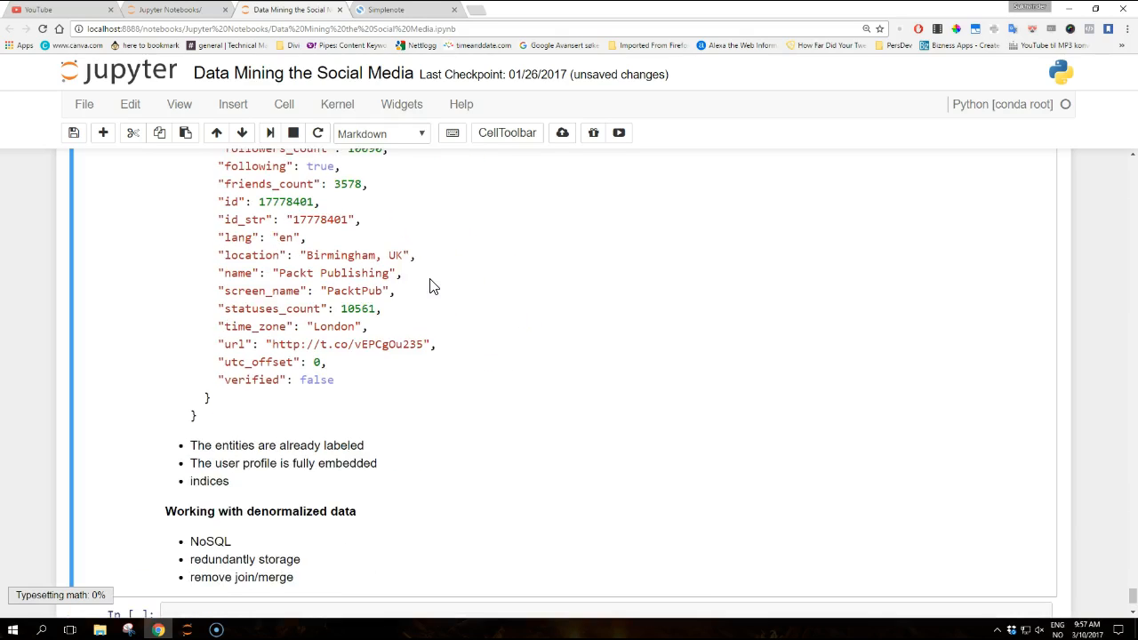
pyautogui.scroll(-3)
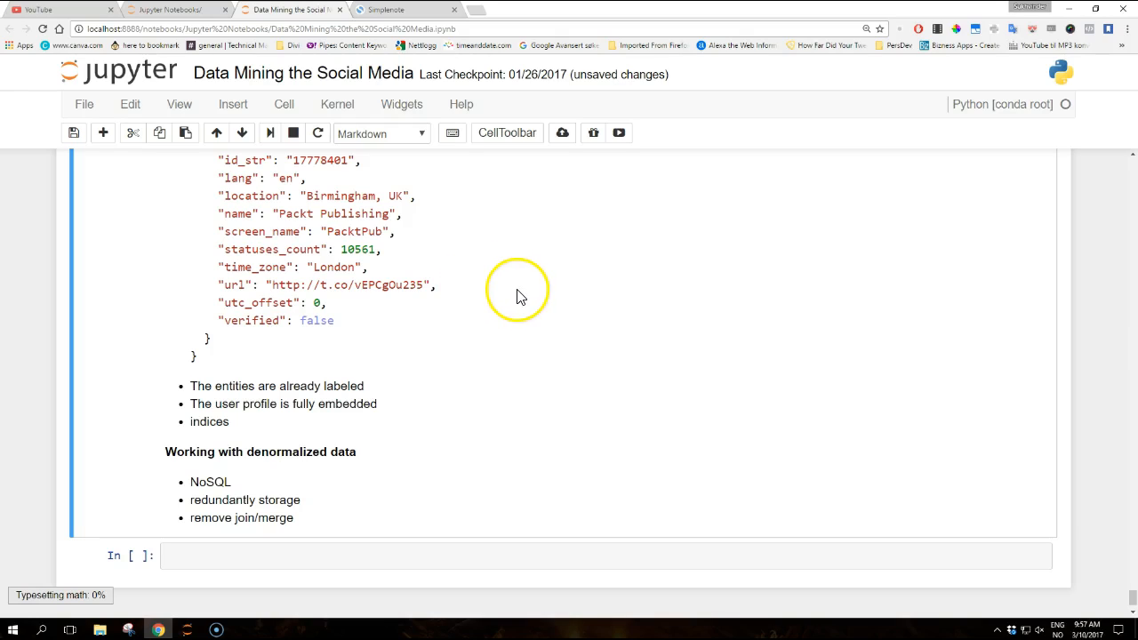
pyautogui.moveTo(507, 276)
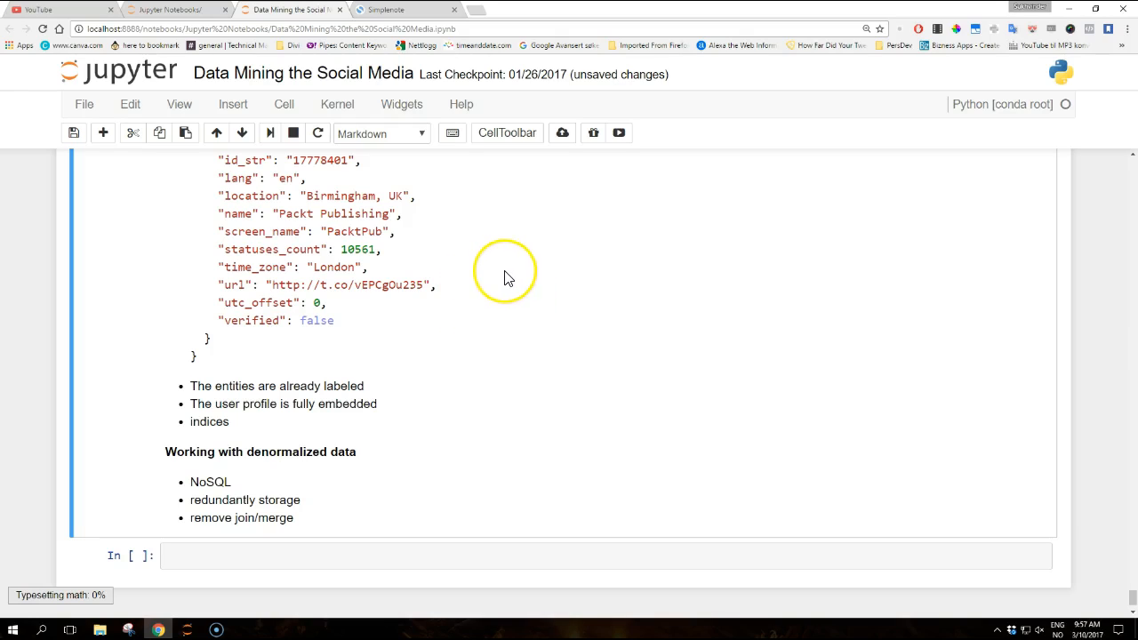
pyautogui.moveTo(548, 333)
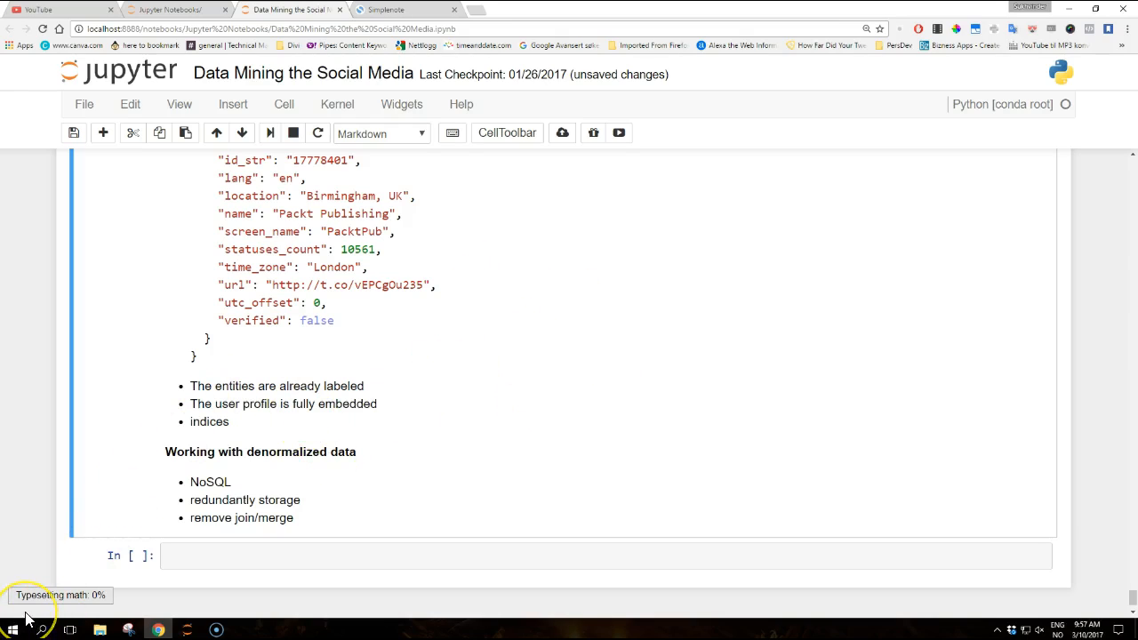
pyautogui.moveTo(38, 612)
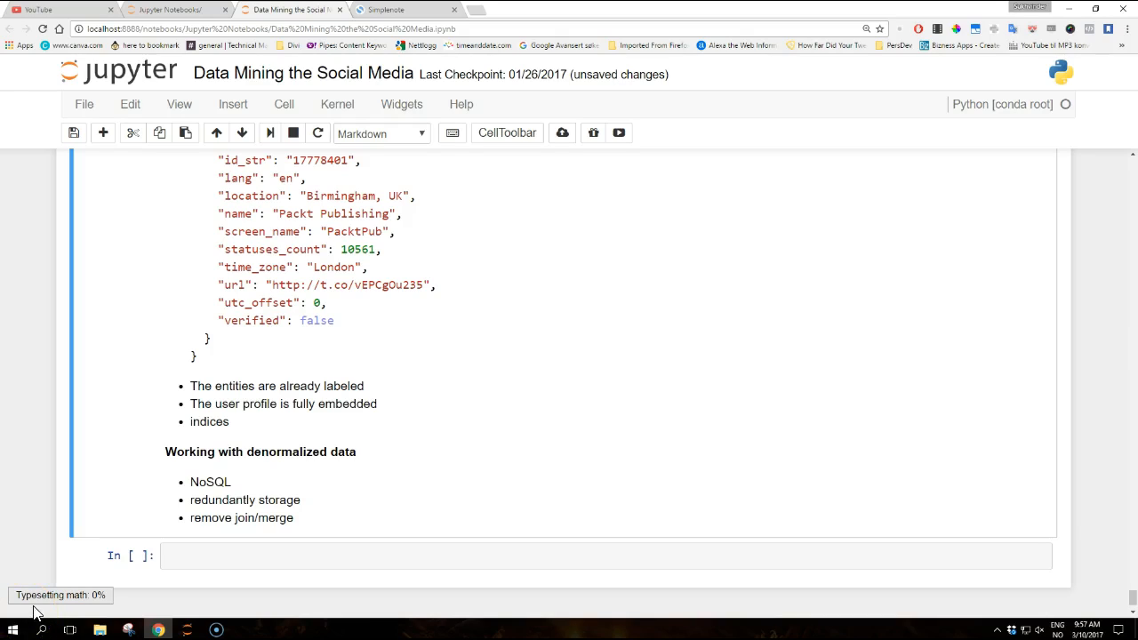